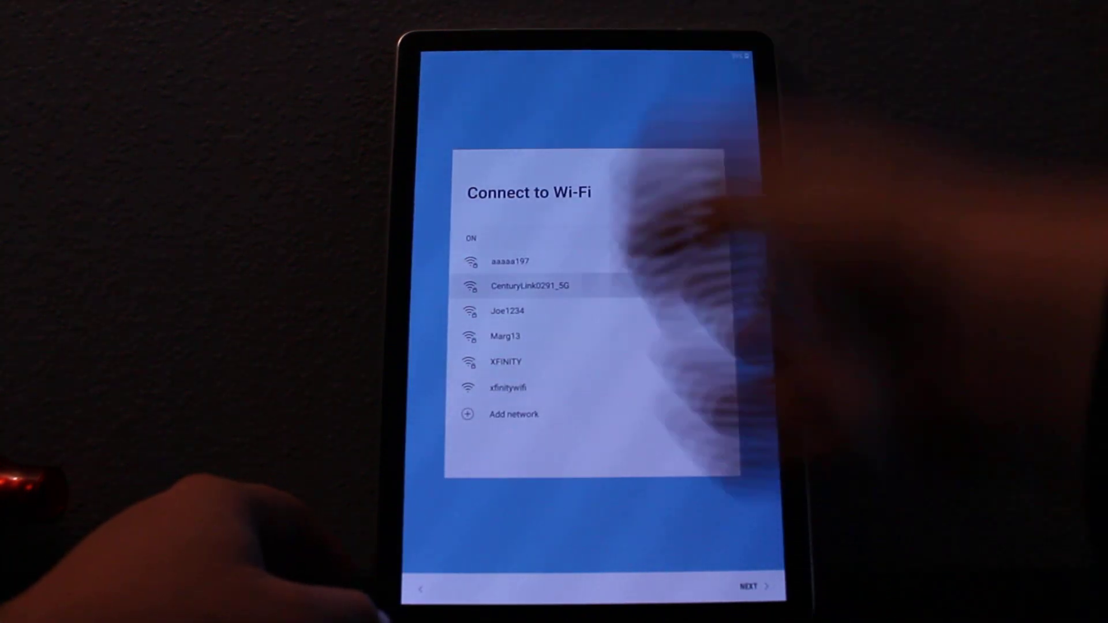
# - Select the CenturyLink0291_5G Wi-Fi network to bring up its empty password prompt
pyautogui.click(530, 286)
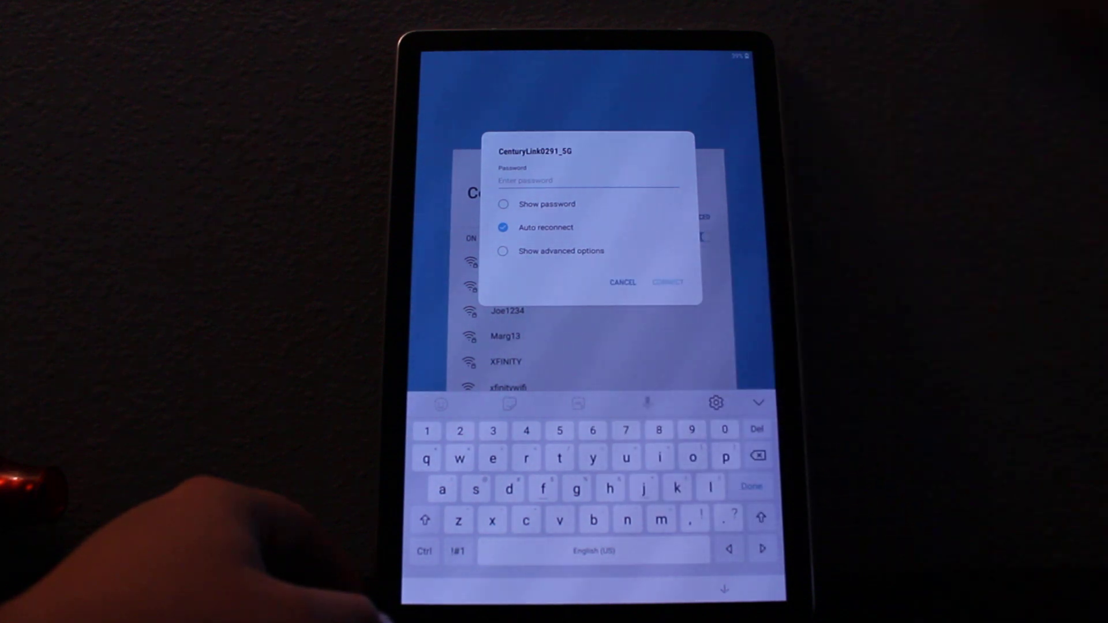